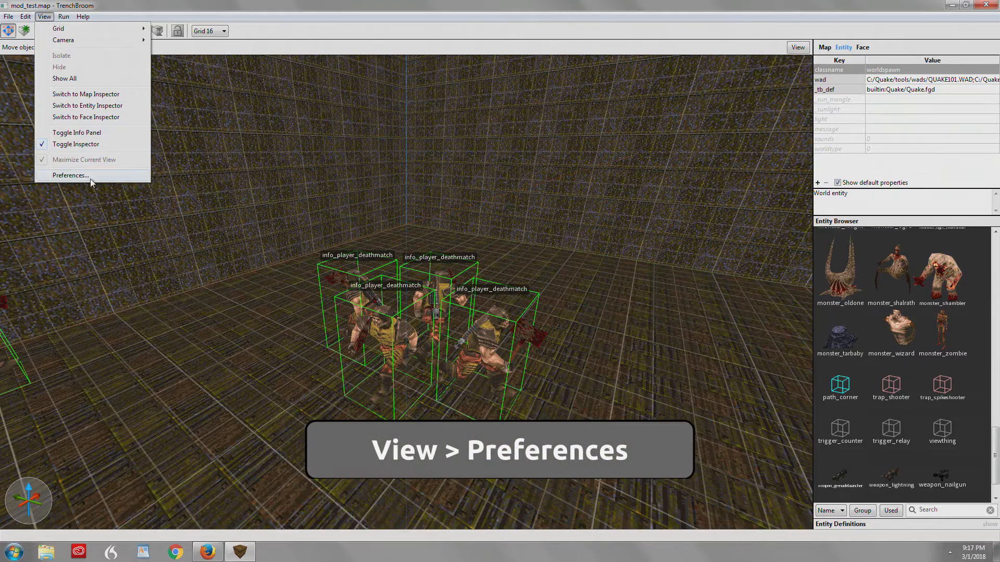
Step: Set the map view layout to Four Panes in the View preferences and confirm
{"action": "left_click", "coordinate": [70, 175]}
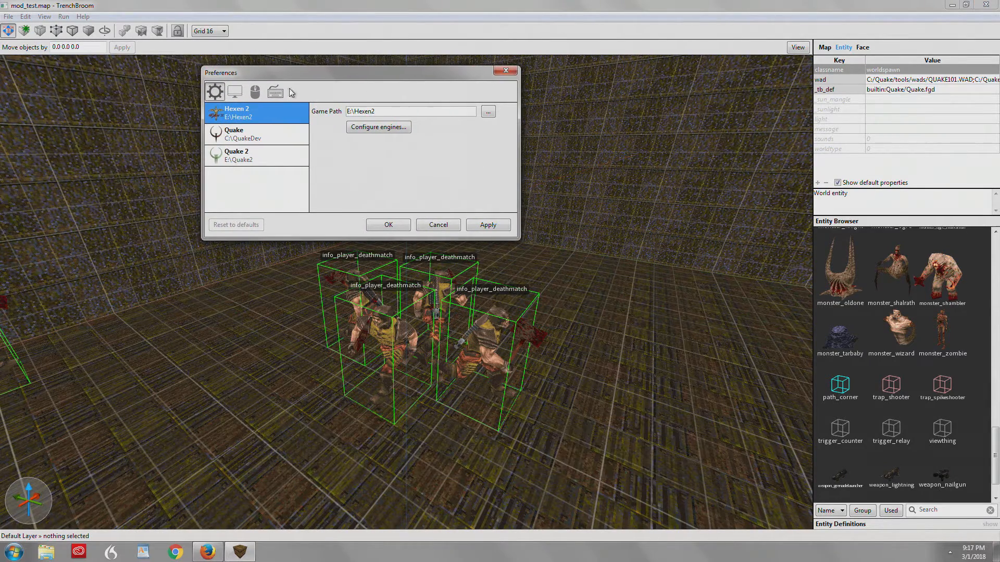
{"action": "left_click", "coordinate": [233, 91]}
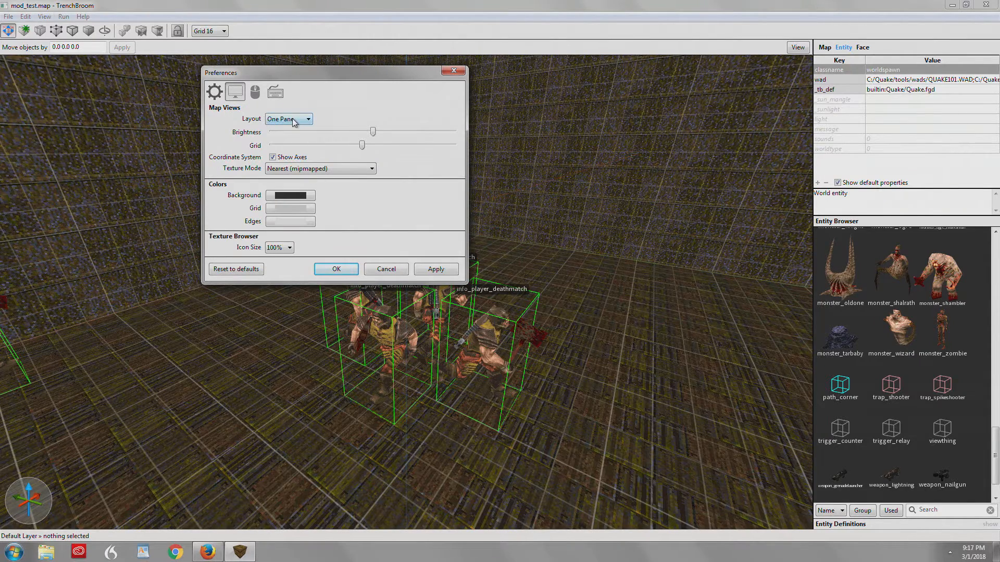
{"action": "left_click", "coordinate": [308, 119]}
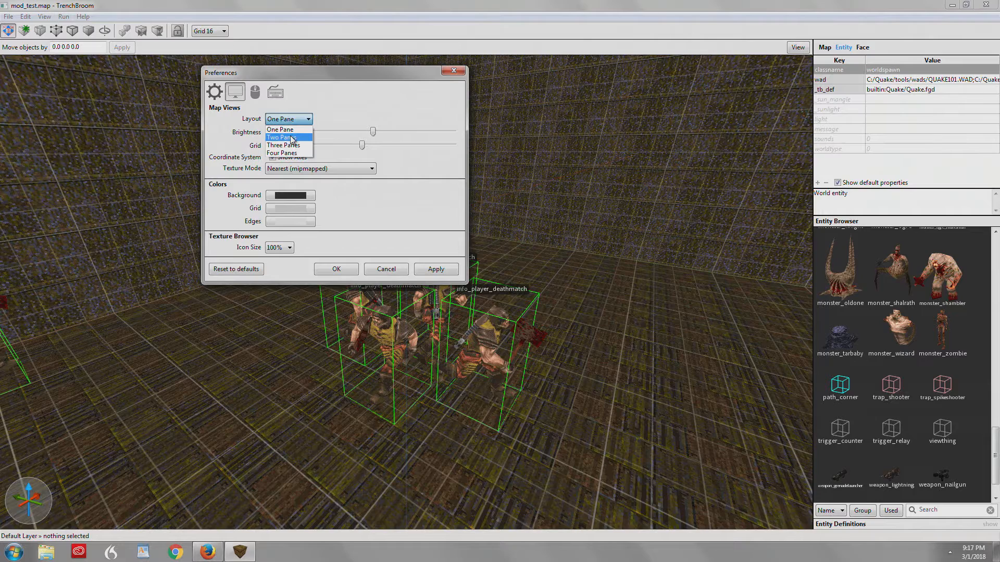
{"action": "mouse_move", "coordinate": [291, 153]}
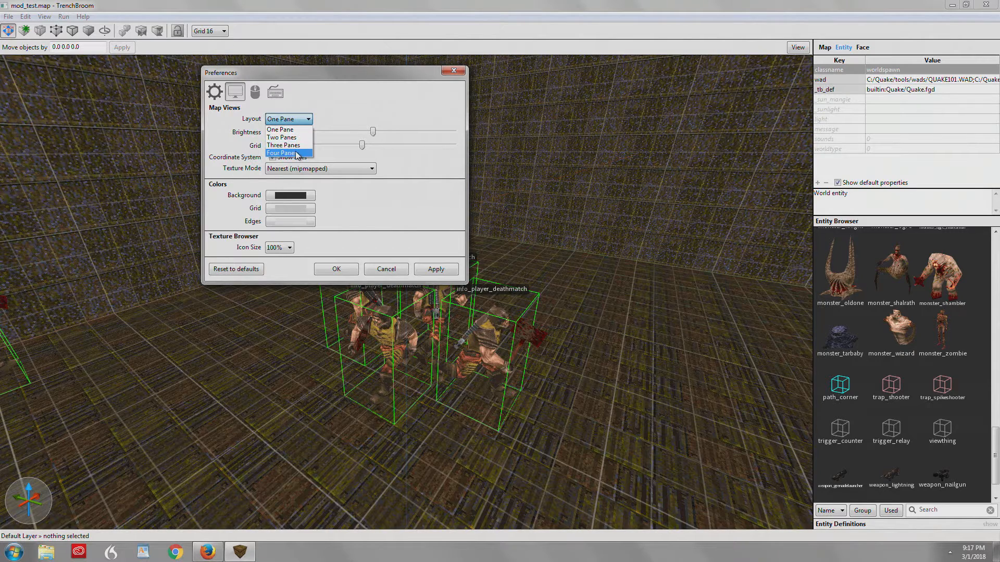
{"action": "left_click", "coordinate": [282, 153]}
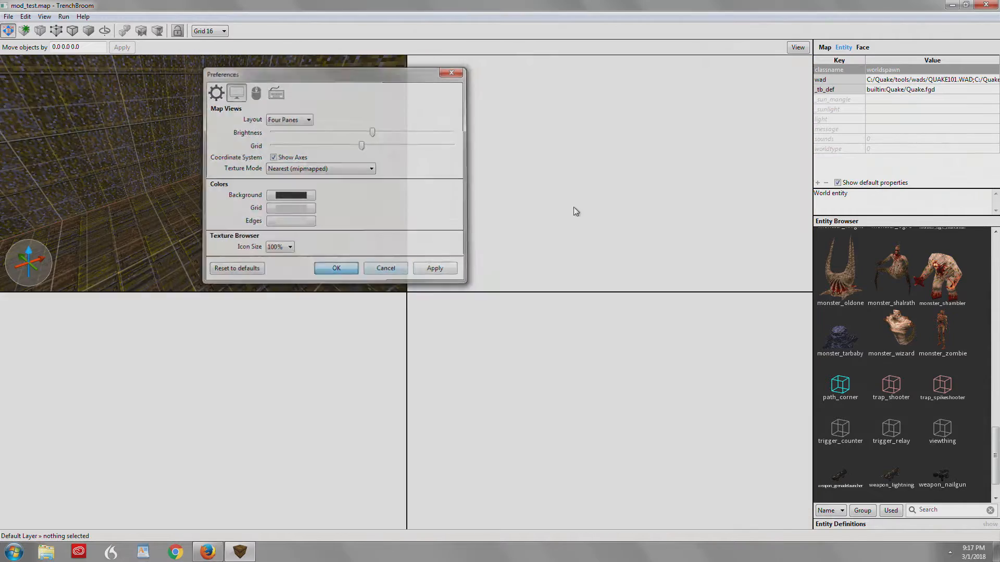
{"action": "left_click", "coordinate": [336, 267]}
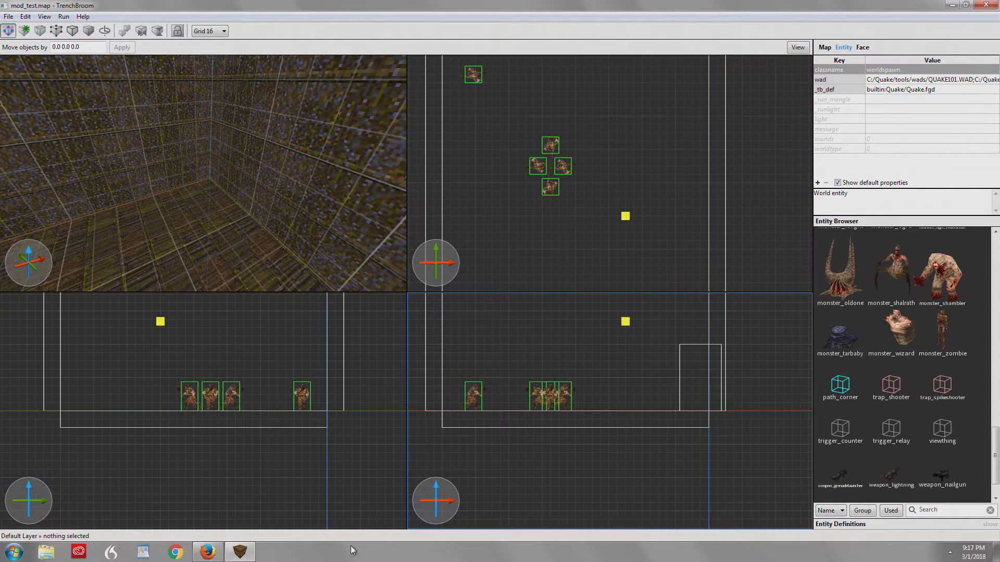
{"action": "mouse_move", "coordinate": [166, 445]}
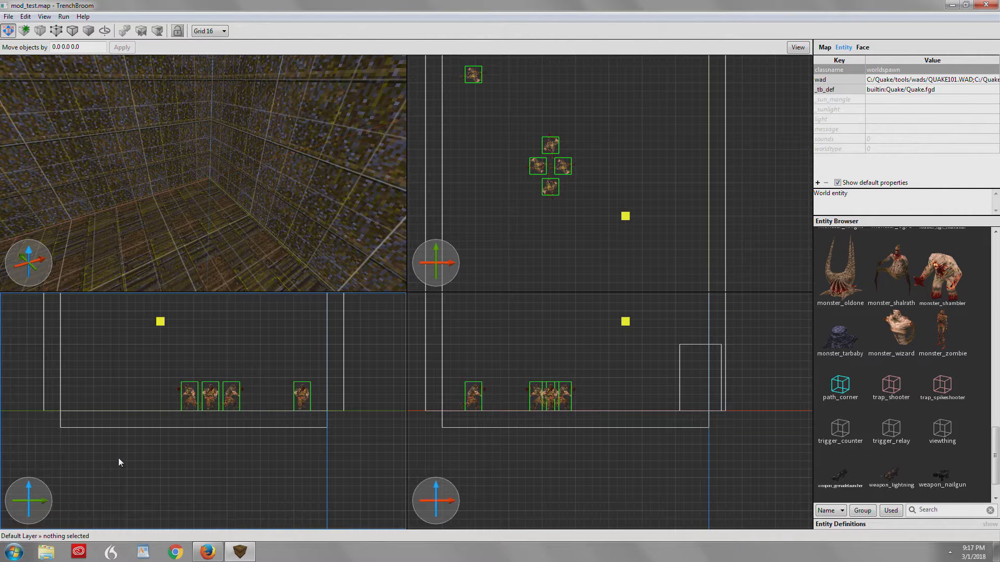
{"action": "mouse_move", "coordinate": [330, 379]}
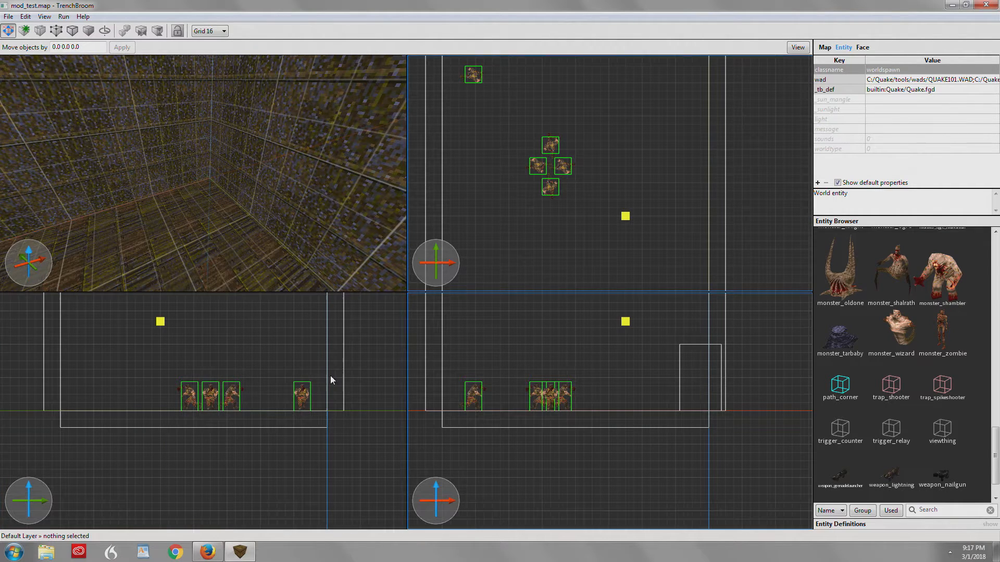
{"action": "mouse_move", "coordinate": [566, 310]}
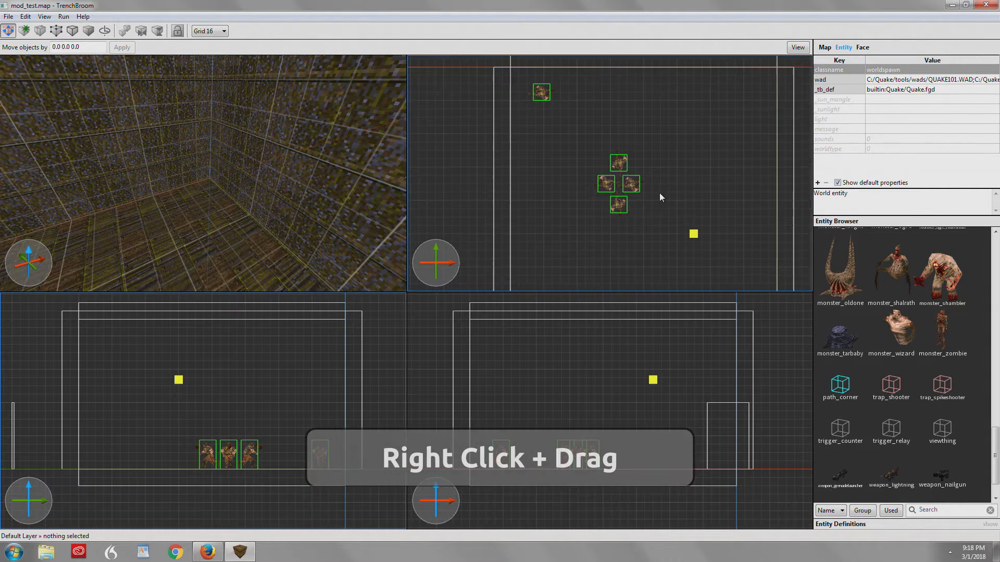
{"action": "scroll", "scroll_direction": "down", "scroll_amount": 3}
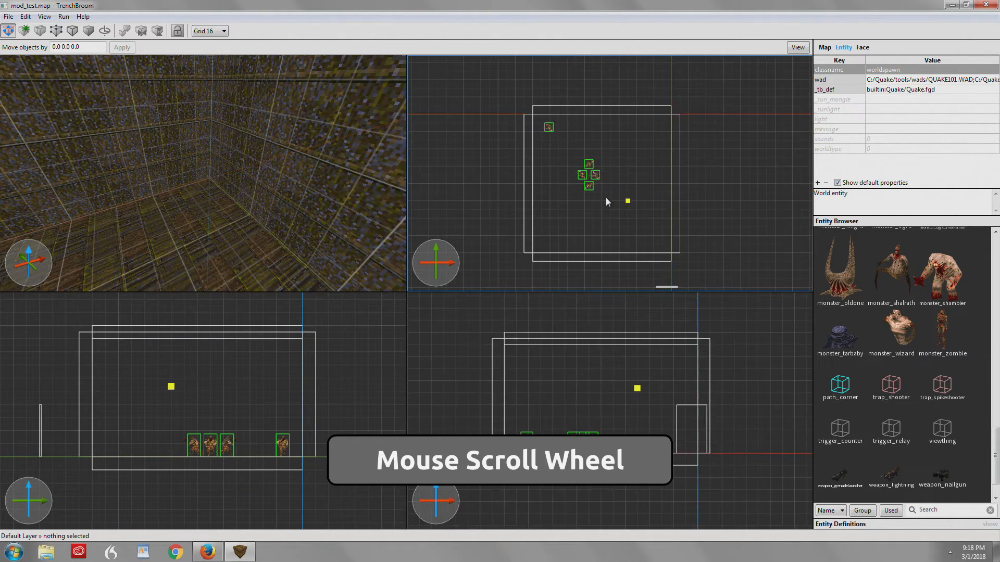
{"action": "scroll", "scroll_direction": "down", "scroll_amount": 3}
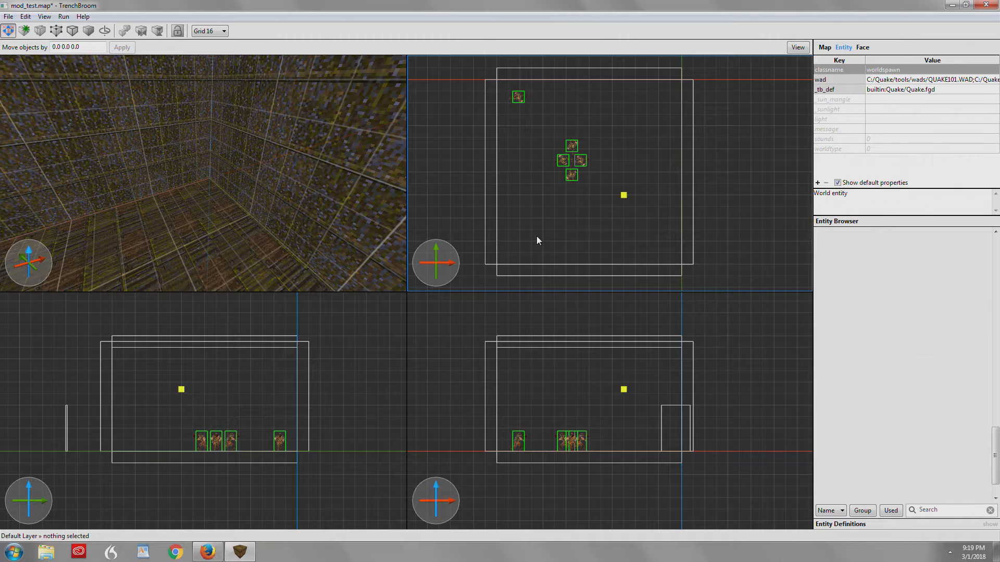
{"action": "mouse_move", "coordinate": [724, 166]}
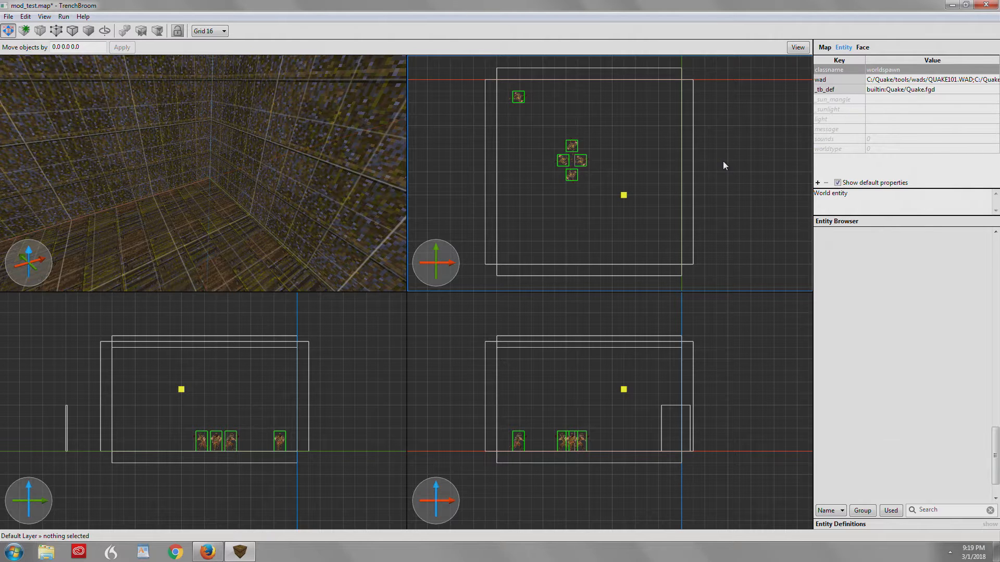
Step: Try the Two Panes layout, cycle the 2D pane's axis with Space, then return to One Pane
{"action": "key", "text": "ctrl+space"}
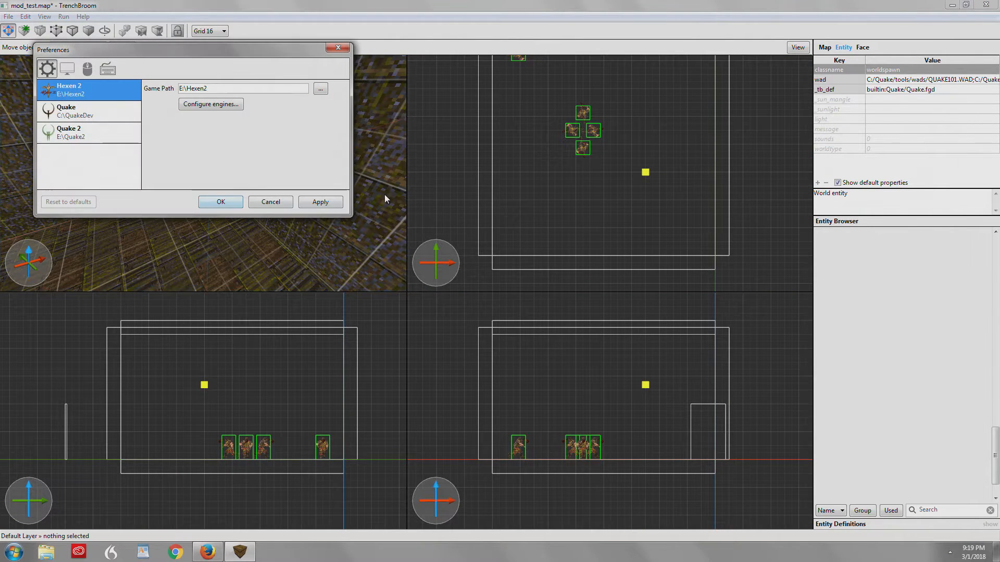
{"action": "left_click", "coordinate": [67, 69]}
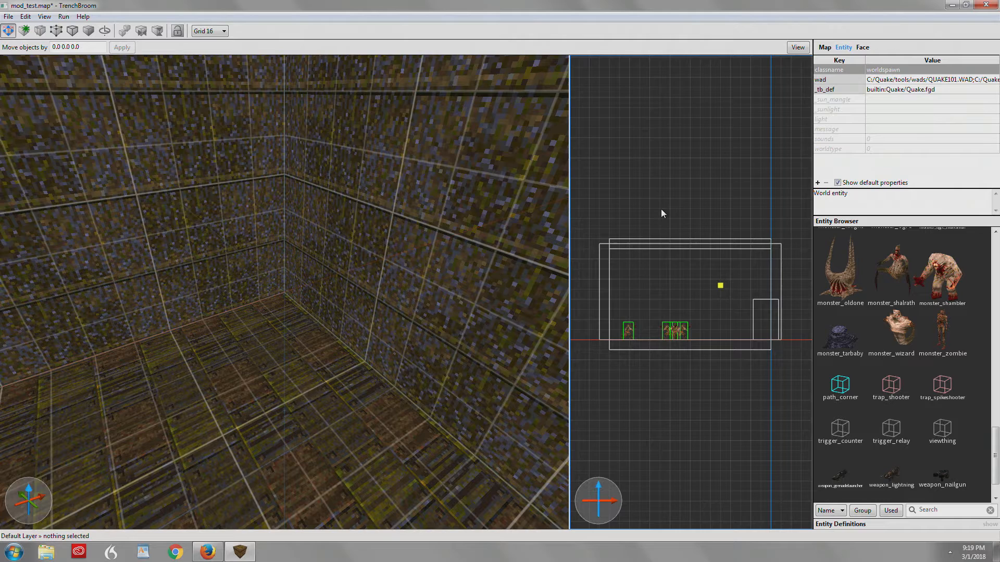
{"action": "key", "text": "space"}
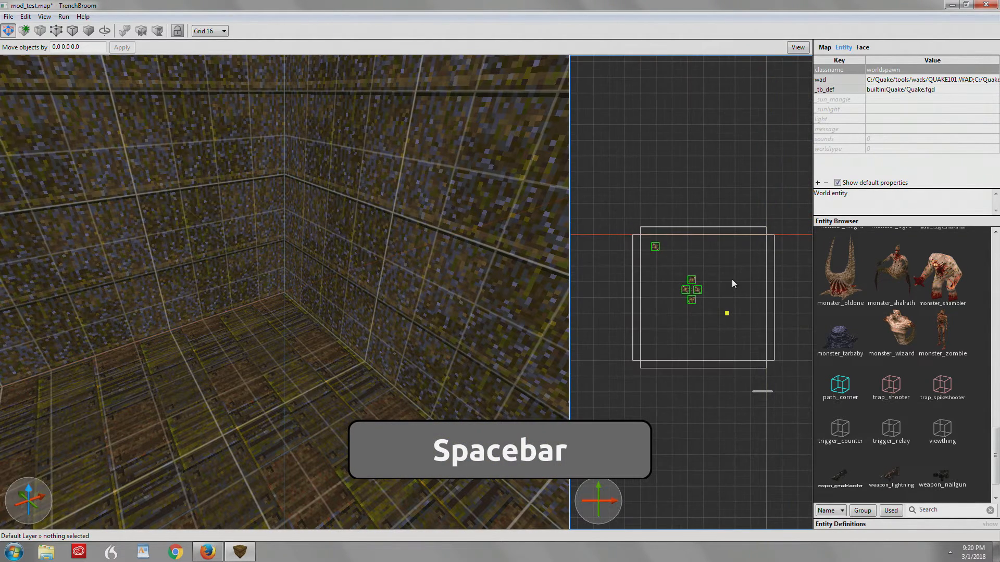
{"action": "key", "text": "space"}
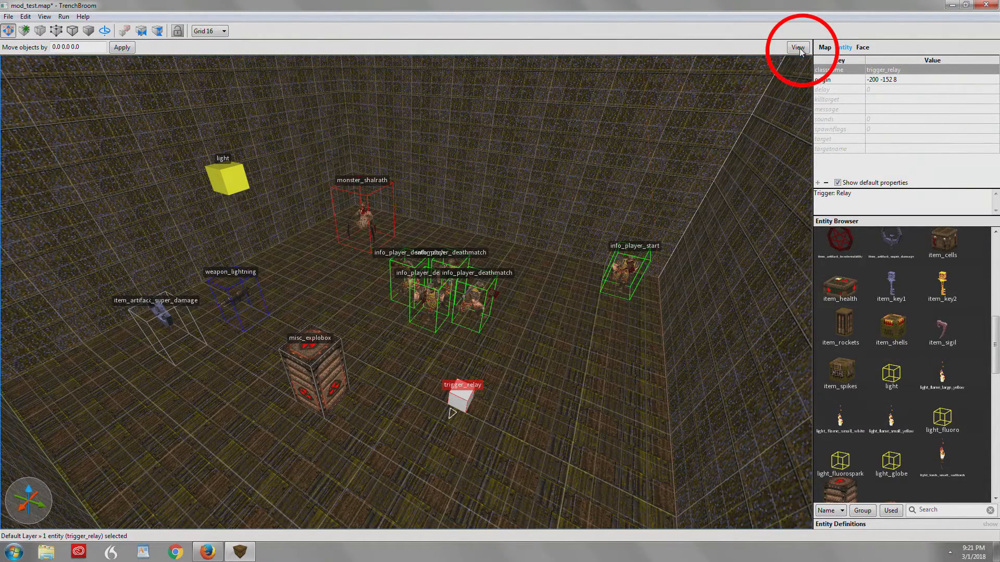
Step: Toggle entity bounds, classnames, point entities and models off and back on in the view options
{"action": "left_click", "coordinate": [797, 47]}
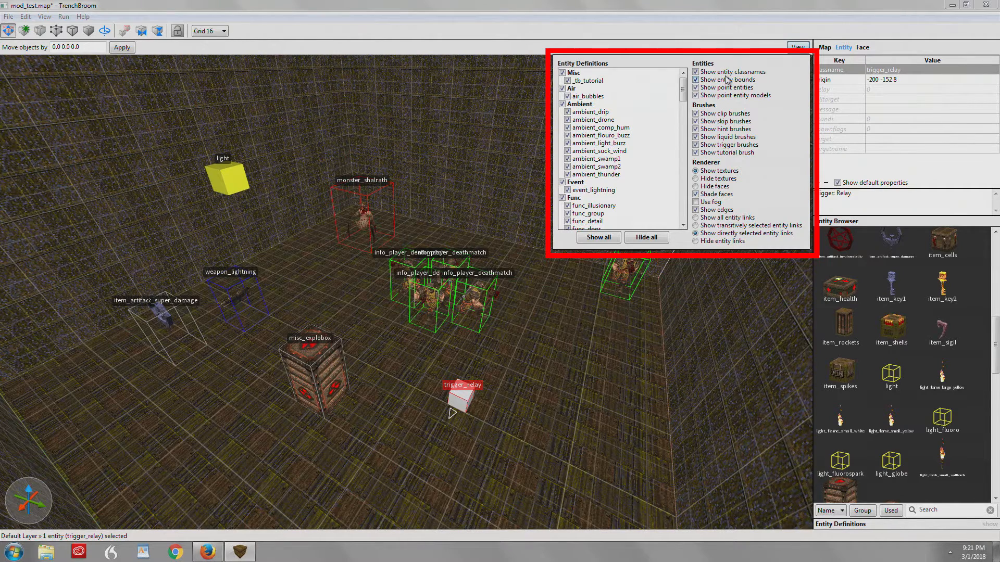
{"action": "left_click", "coordinate": [695, 79]}
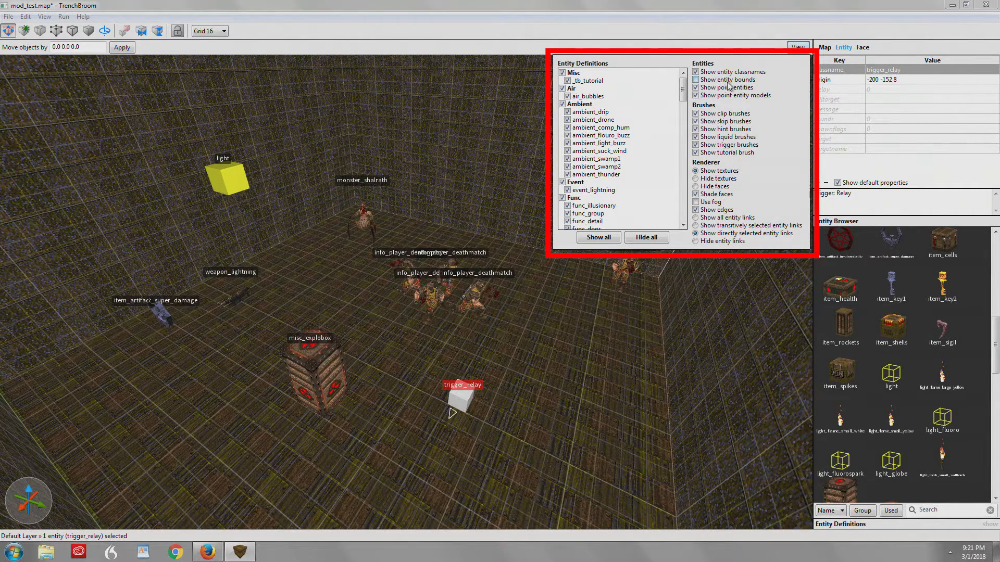
{"action": "left_click", "coordinate": [696, 80]}
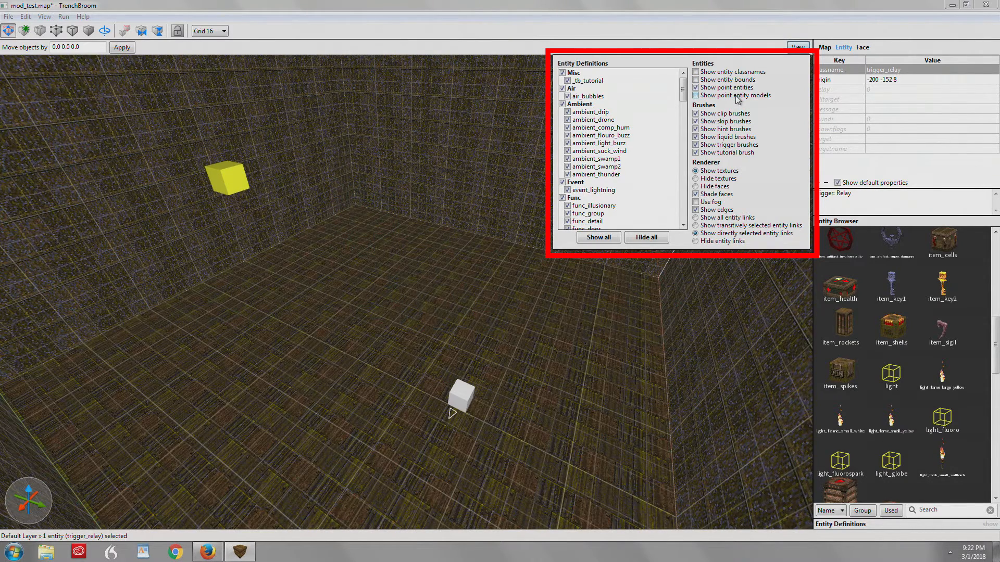
{"action": "left_click", "coordinate": [695, 95]}
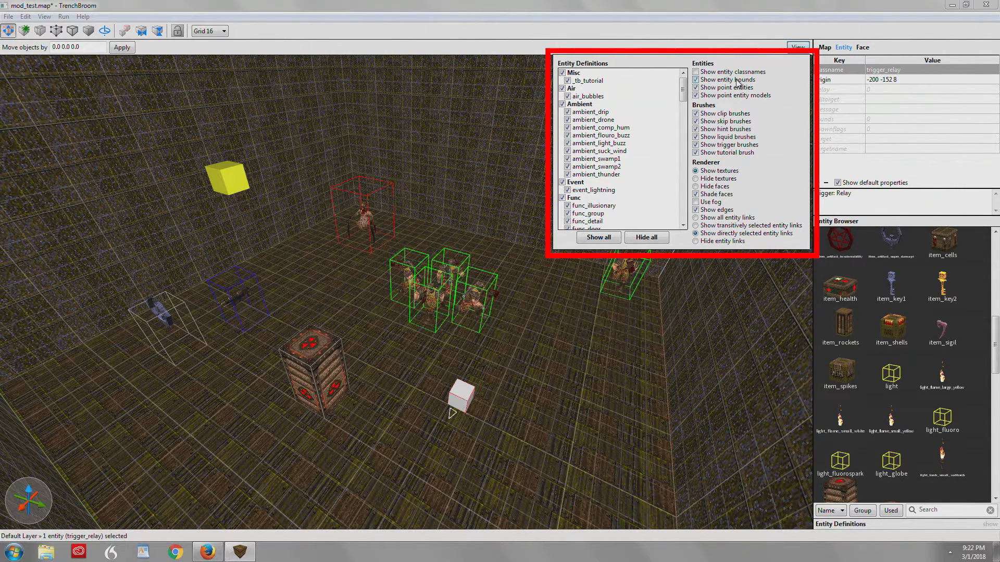
{"action": "left_click", "coordinate": [694, 88]}
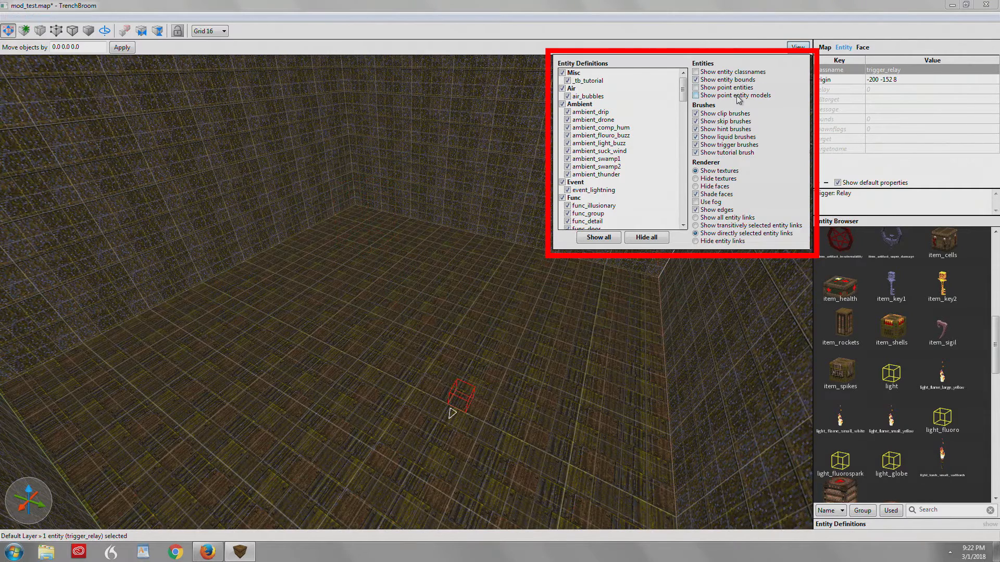
{"action": "left_click", "coordinate": [695, 87]}
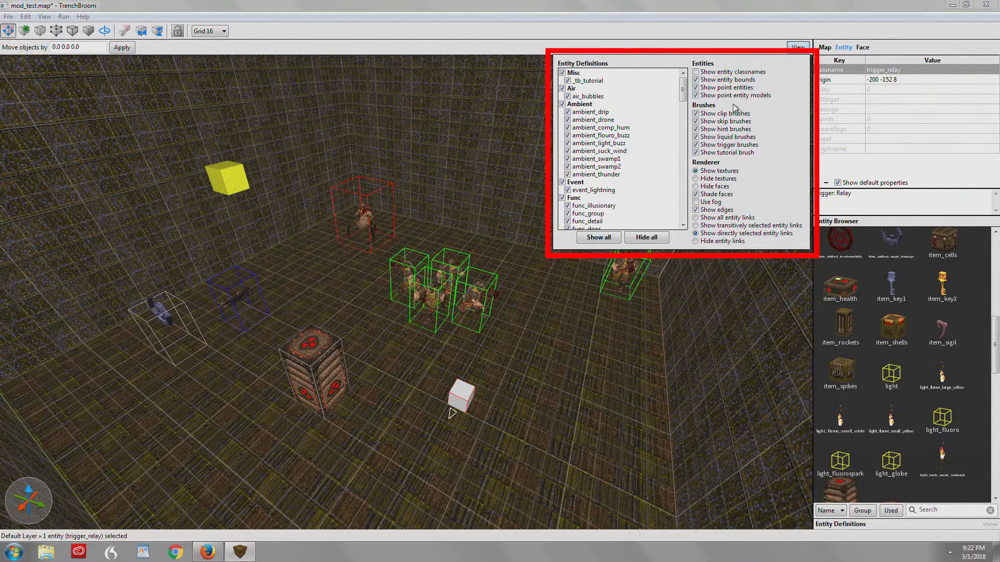
{"action": "left_click", "coordinate": [696, 72]}
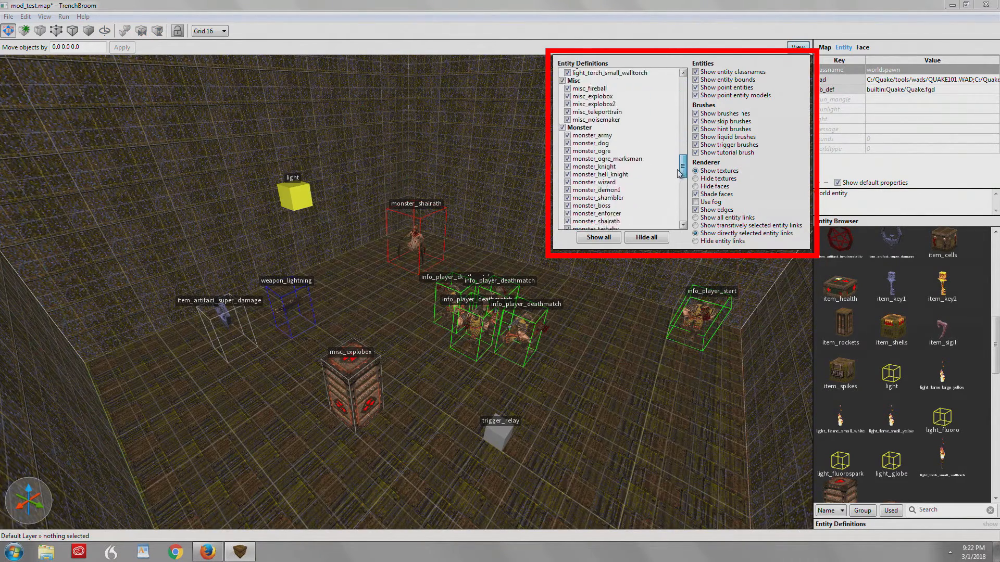
{"action": "scroll", "scroll_direction": "down", "scroll_amount": 3}
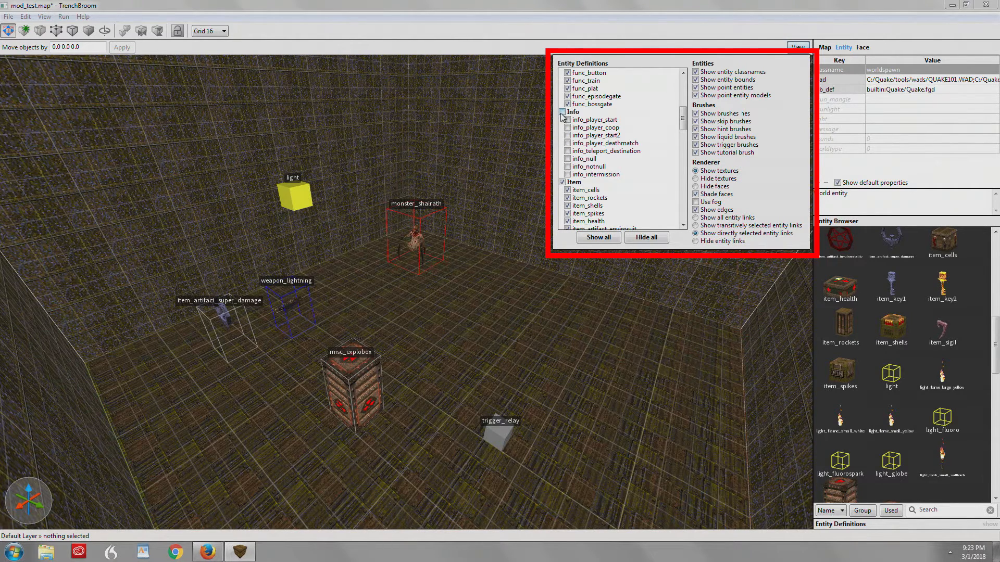
{"action": "left_click", "coordinate": [562, 112]}
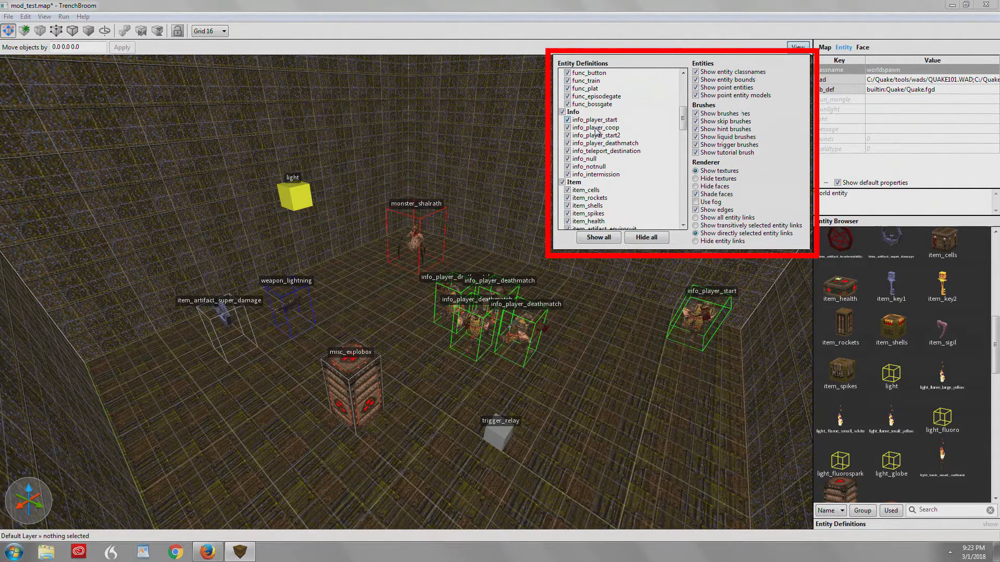
{"action": "left_click", "coordinate": [567, 142]}
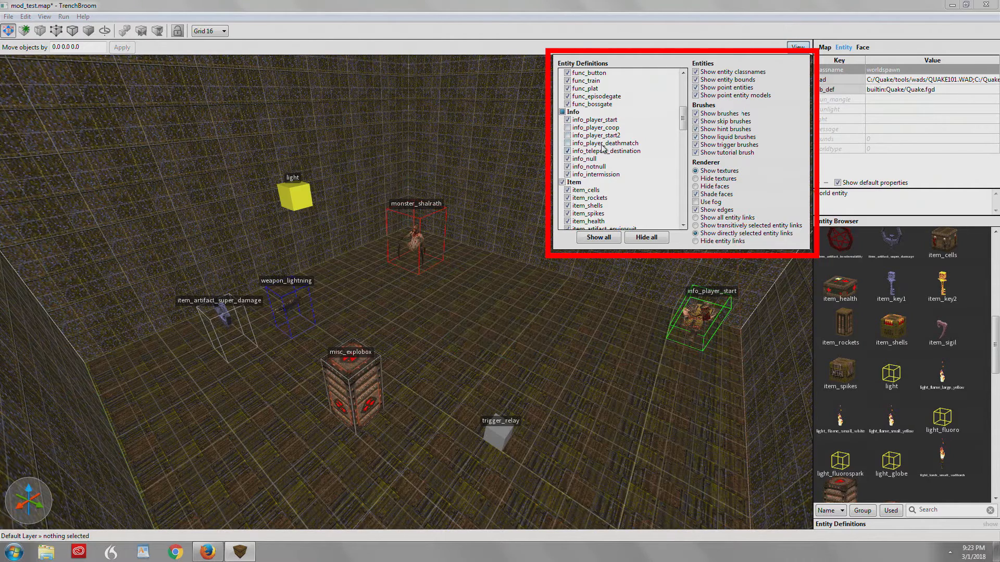
{"action": "scroll", "scroll_direction": "down", "scroll_amount": 3}
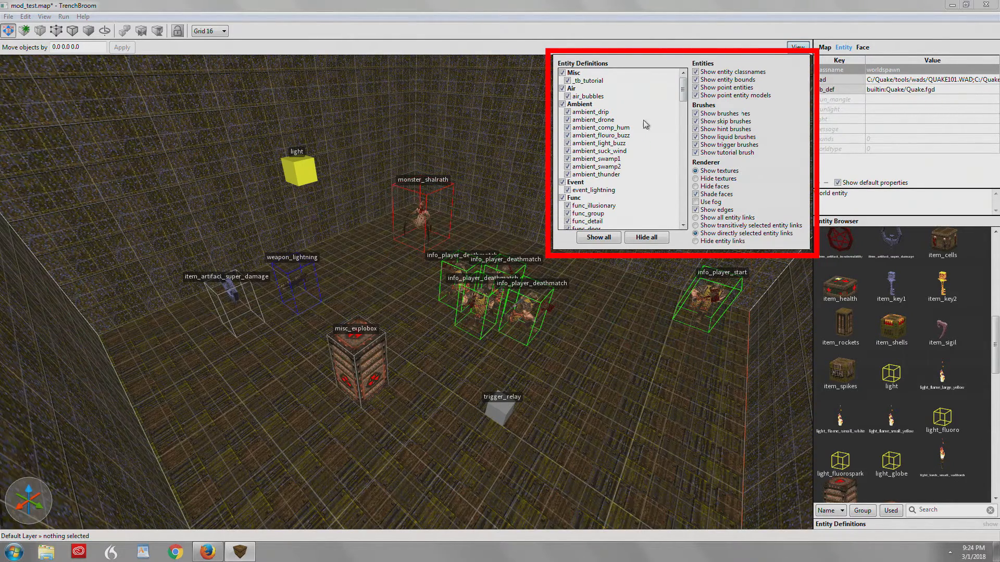
{"action": "mouse_move", "coordinate": [649, 157]}
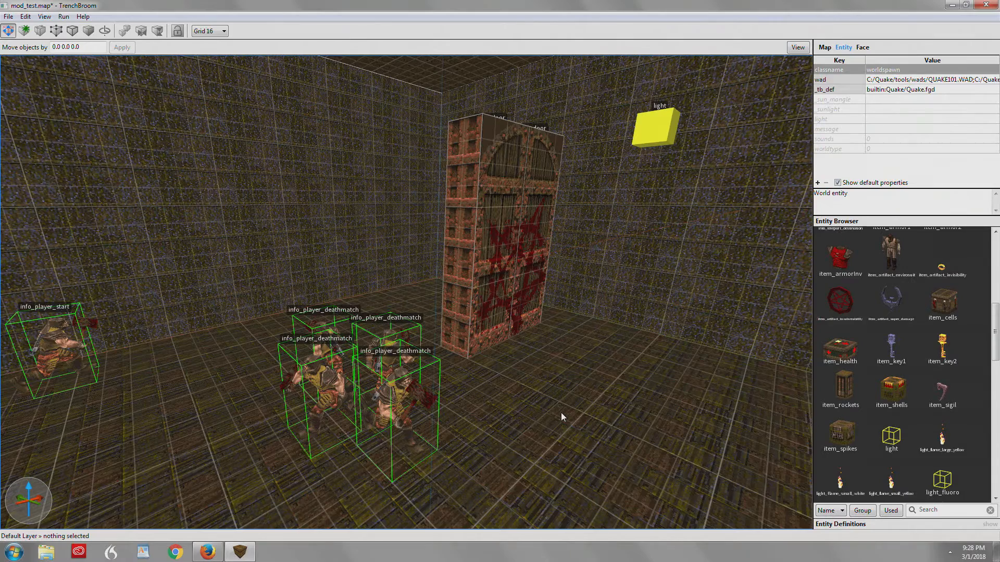
{"action": "mouse_move", "coordinate": [313, 438]}
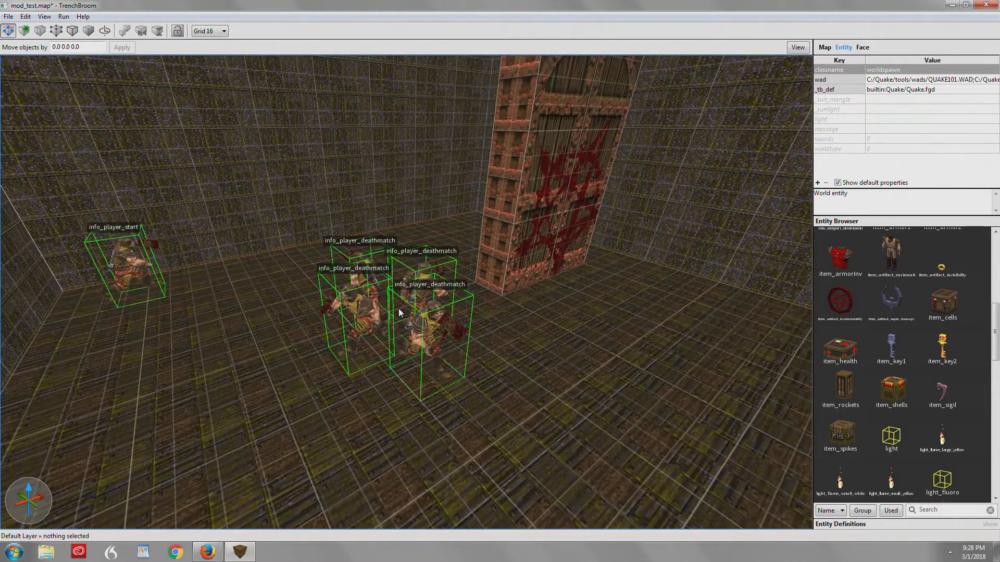
{"action": "mouse_move", "coordinate": [781, 292]}
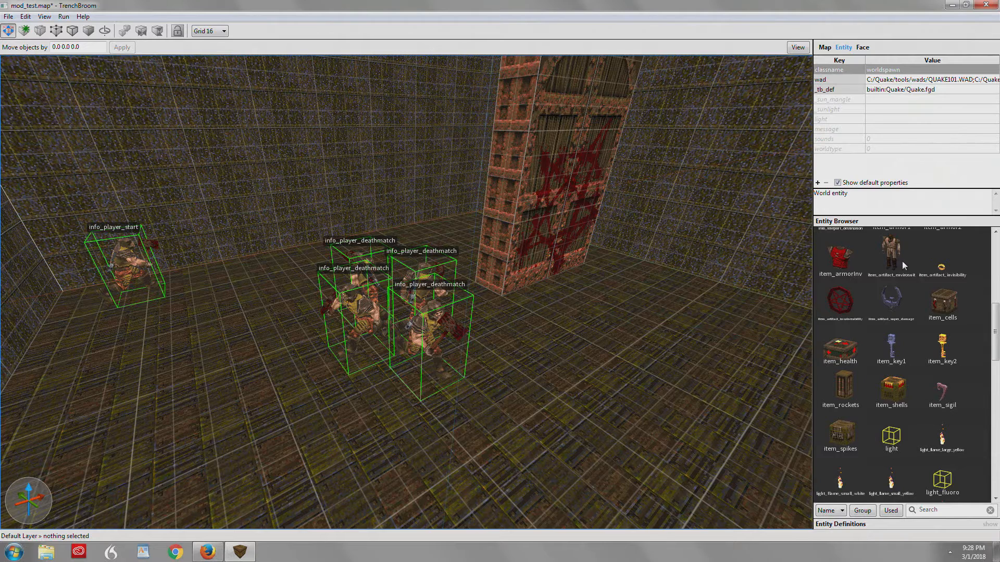
{"action": "mouse_move", "coordinate": [943, 303]}
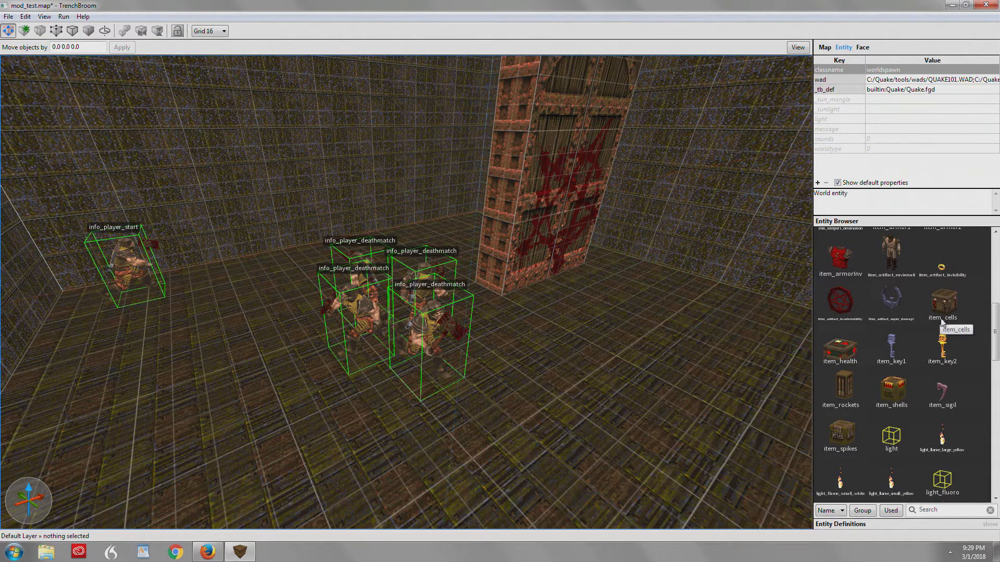
{"action": "mouse_move", "coordinate": [910, 426]}
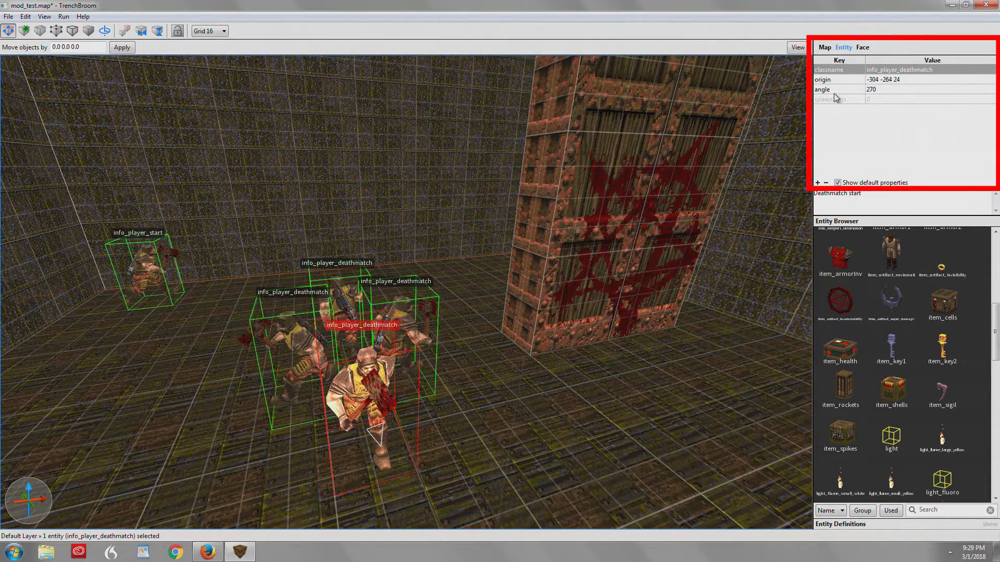
{"action": "mouse_move", "coordinate": [635, 285]}
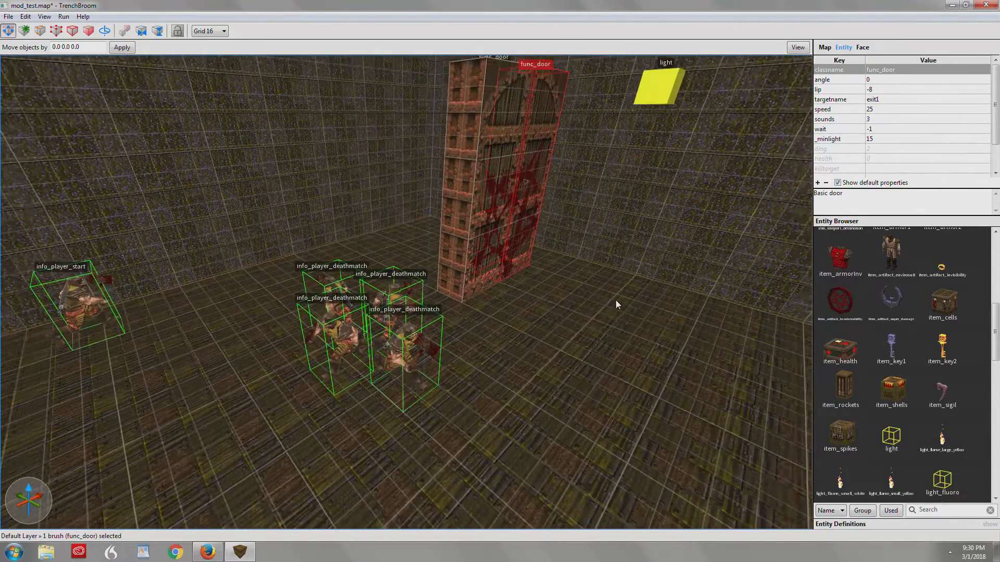
{"action": "left_click", "coordinate": [280, 483]}
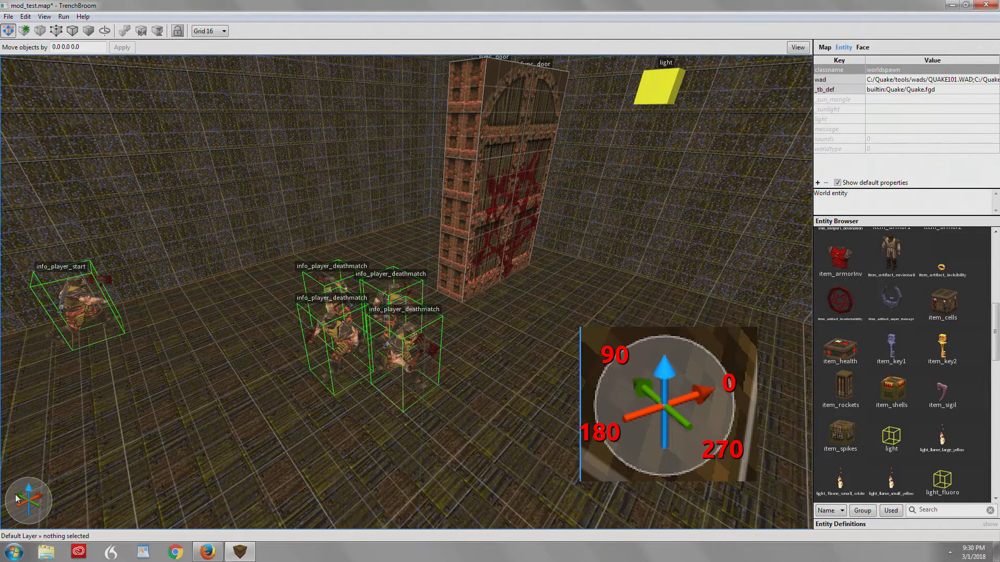
{"action": "left_click", "coordinate": [330, 268]}
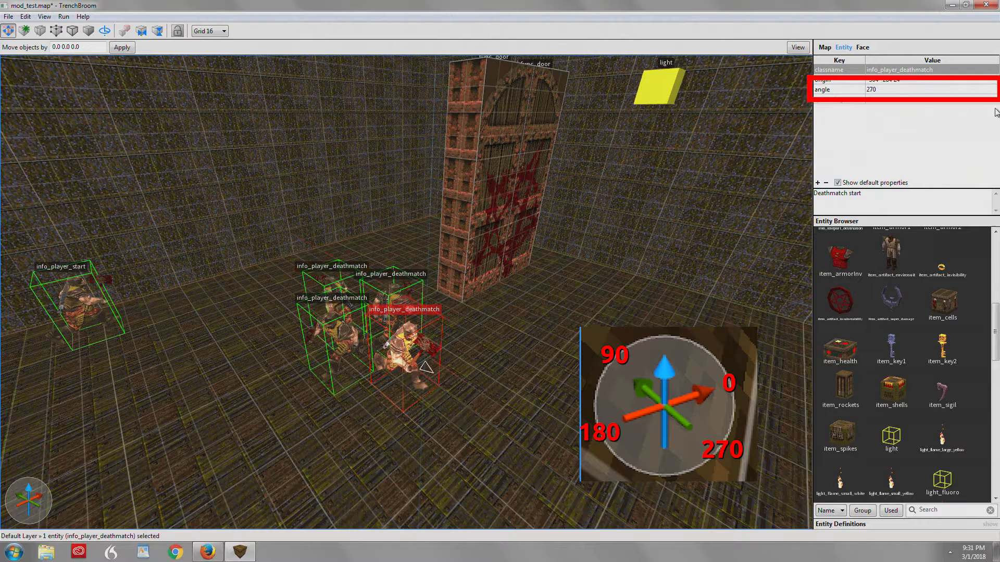
{"action": "mouse_move", "coordinate": [3, 507]}
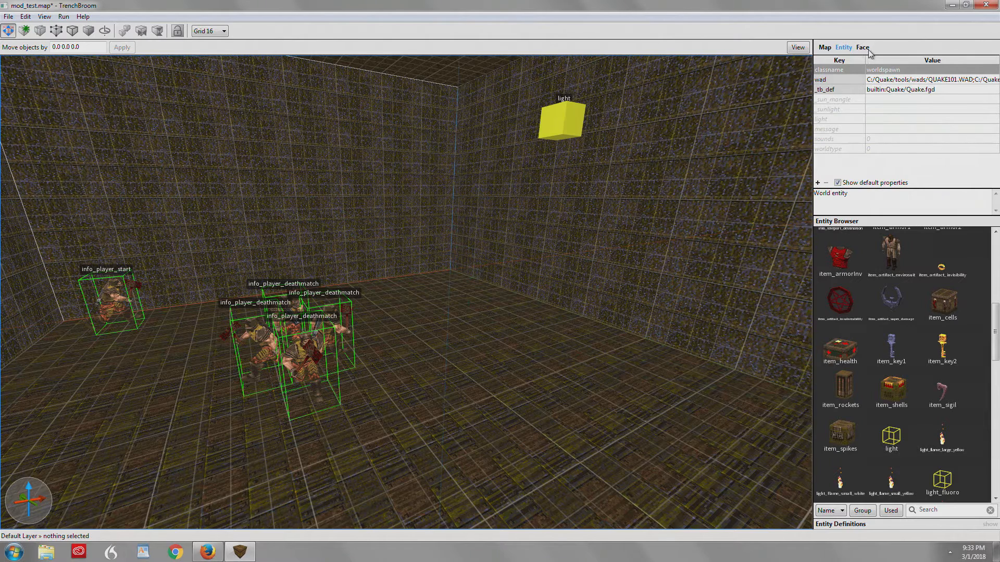
Step: Show the Face inspector with the texture browser, then bring up the preferences
{"action": "left_click", "coordinate": [862, 46]}
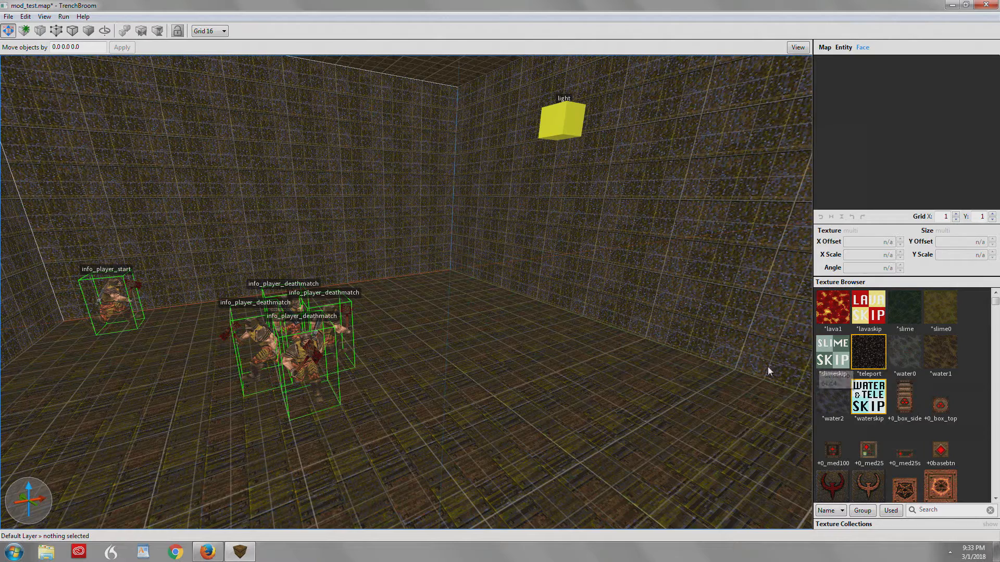
{"action": "mouse_move", "coordinate": [882, 312]}
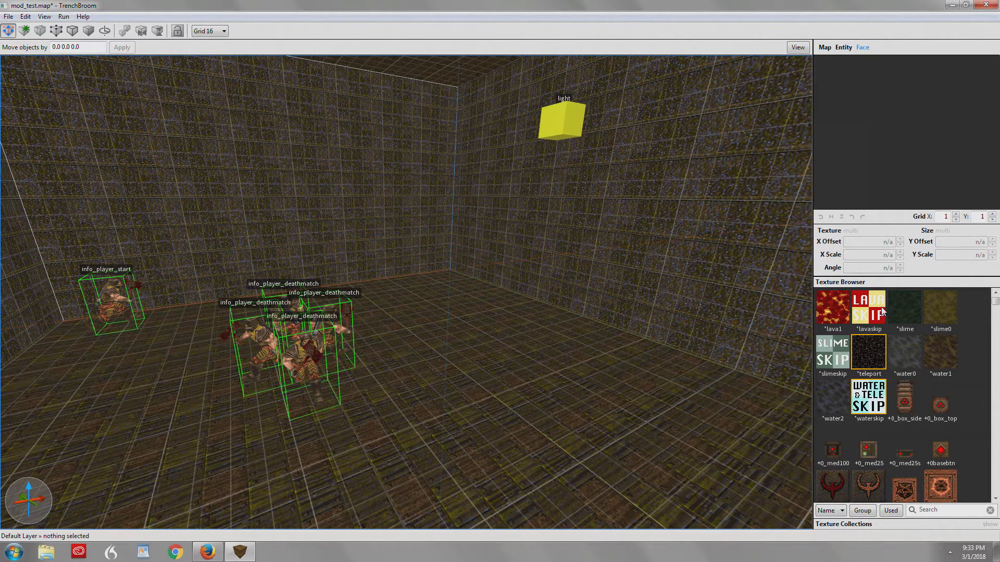
{"action": "mouse_move", "coordinate": [769, 338]}
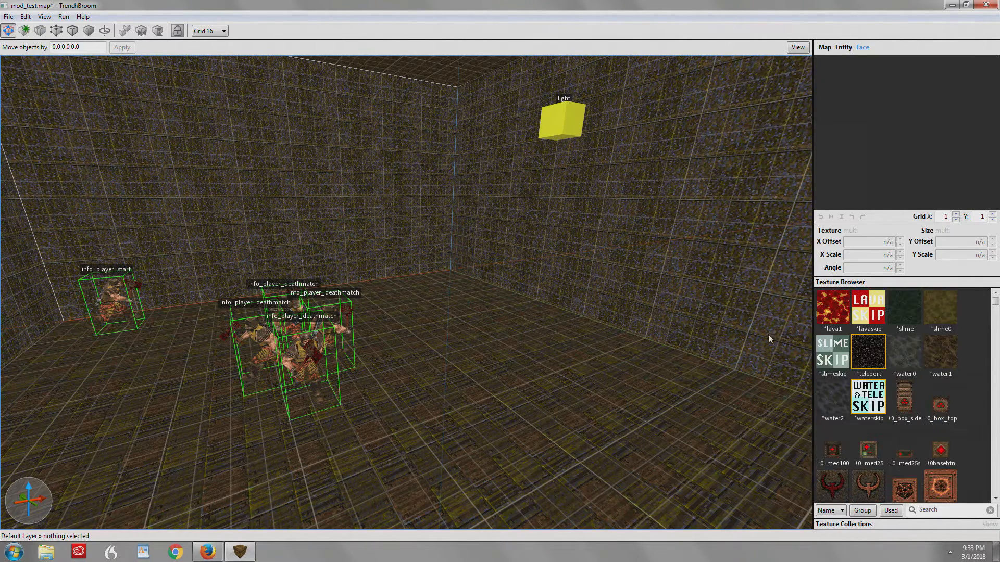
{"action": "left_click", "coordinate": [25, 16]}
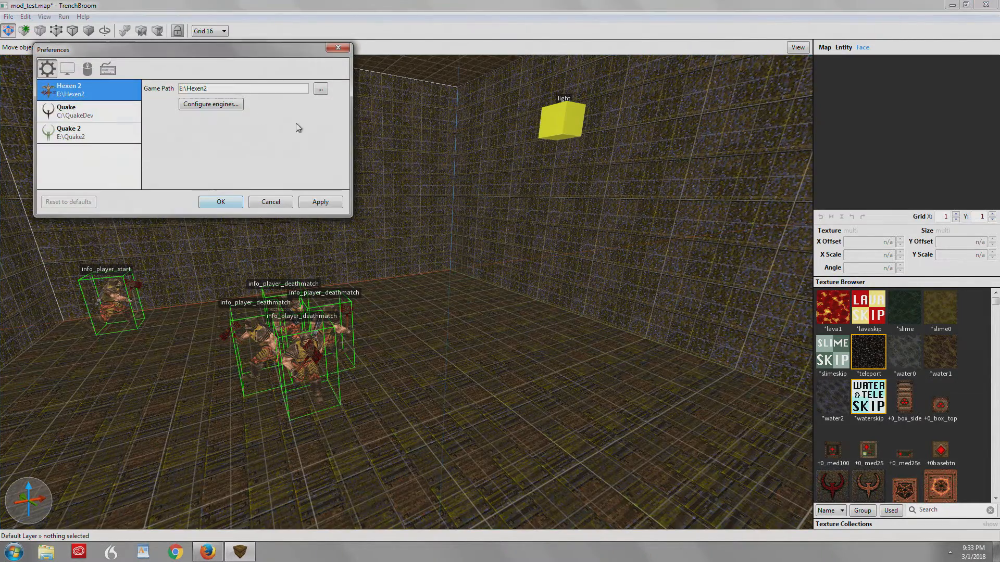
Step: Set the Texture Browser Icon Size to 200% on the Views page and apply it
{"action": "left_click", "coordinate": [67, 69]}
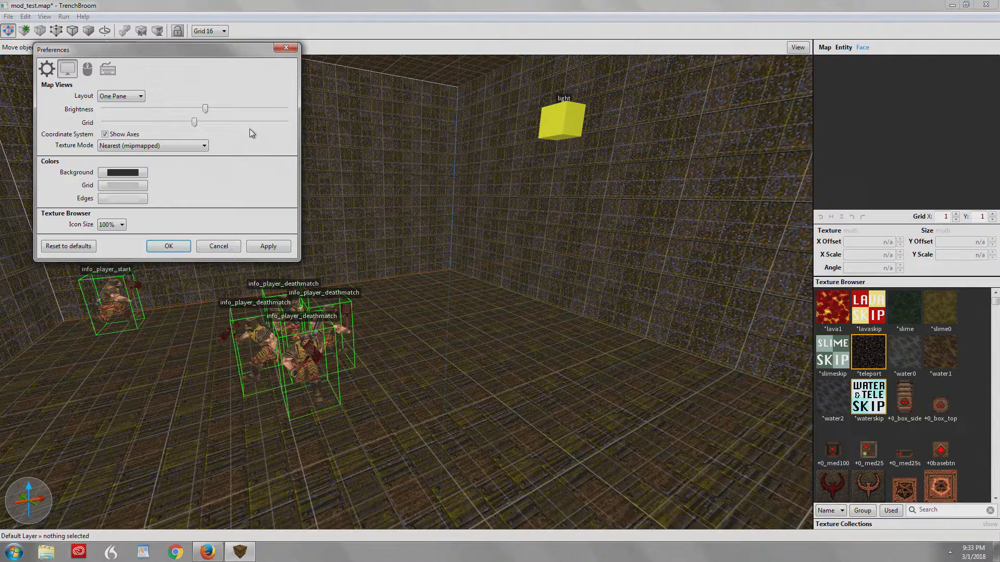
{"action": "left_click", "coordinate": [106, 225]}
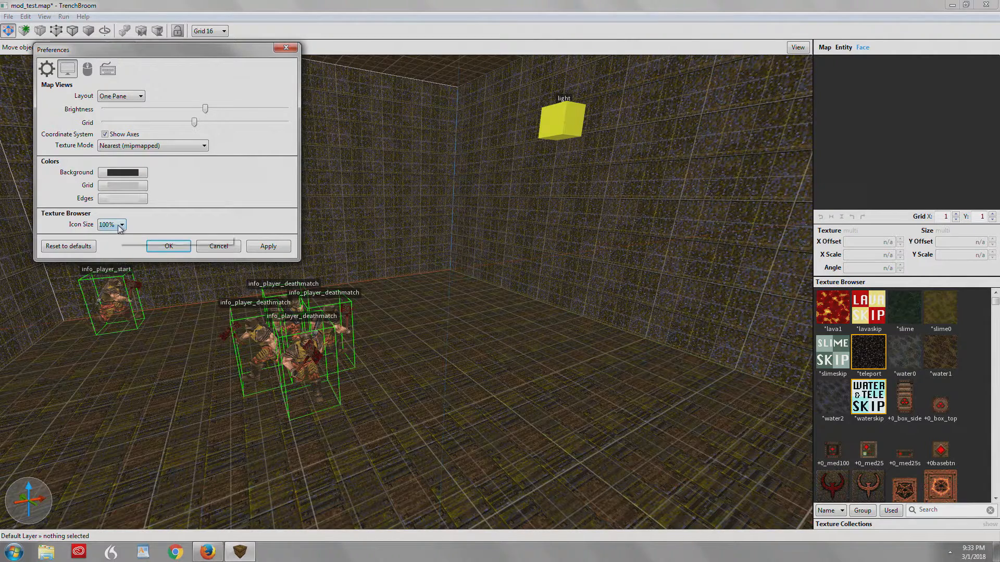
{"action": "left_click", "coordinate": [120, 225]}
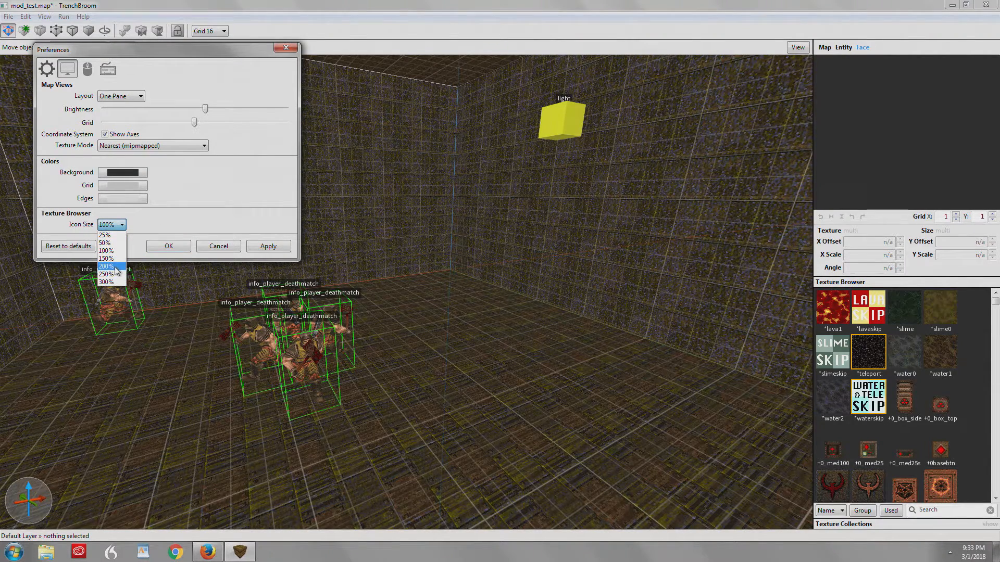
{"action": "left_click", "coordinate": [108, 266]}
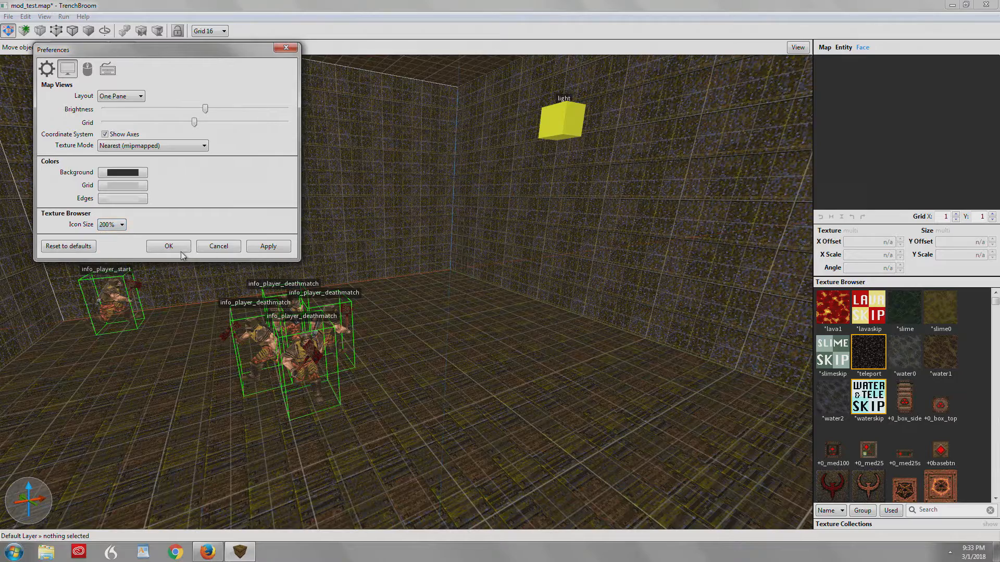
{"action": "left_click", "coordinate": [169, 245]}
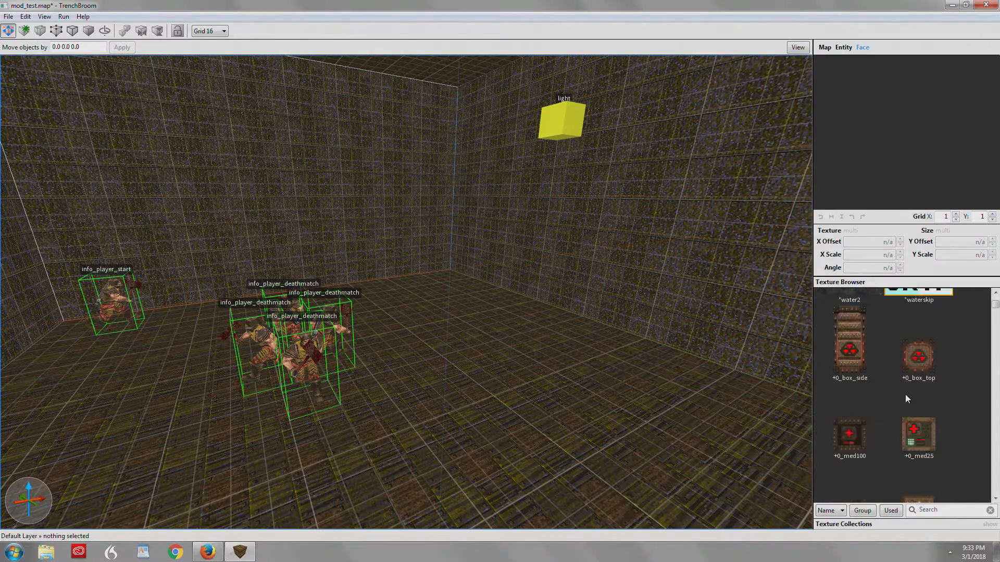
{"action": "scroll", "scroll_direction": "down", "scroll_amount": 3}
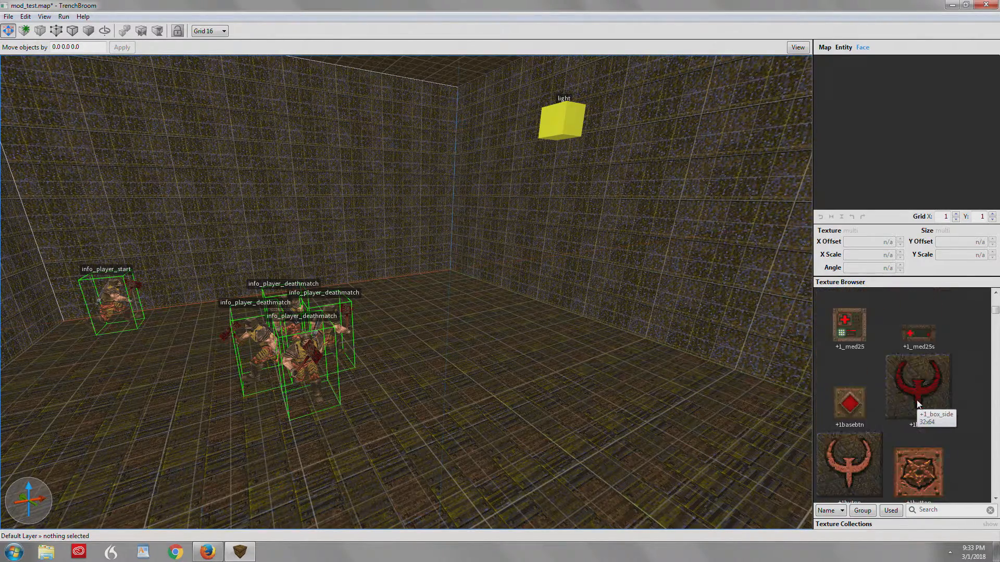
{"action": "scroll", "scroll_direction": "down", "scroll_amount": 3}
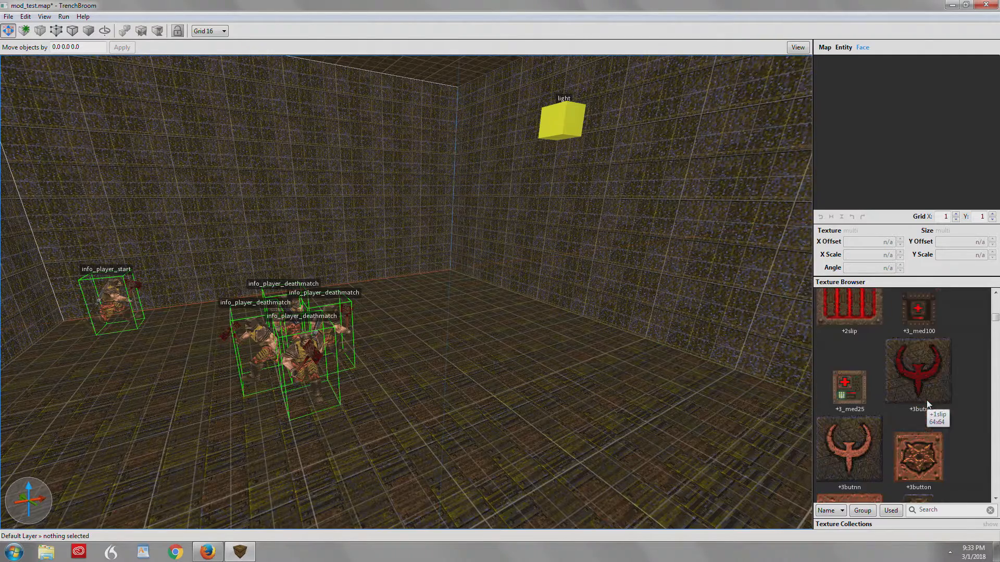
{"action": "scroll", "scroll_direction": "down", "scroll_amount": 3}
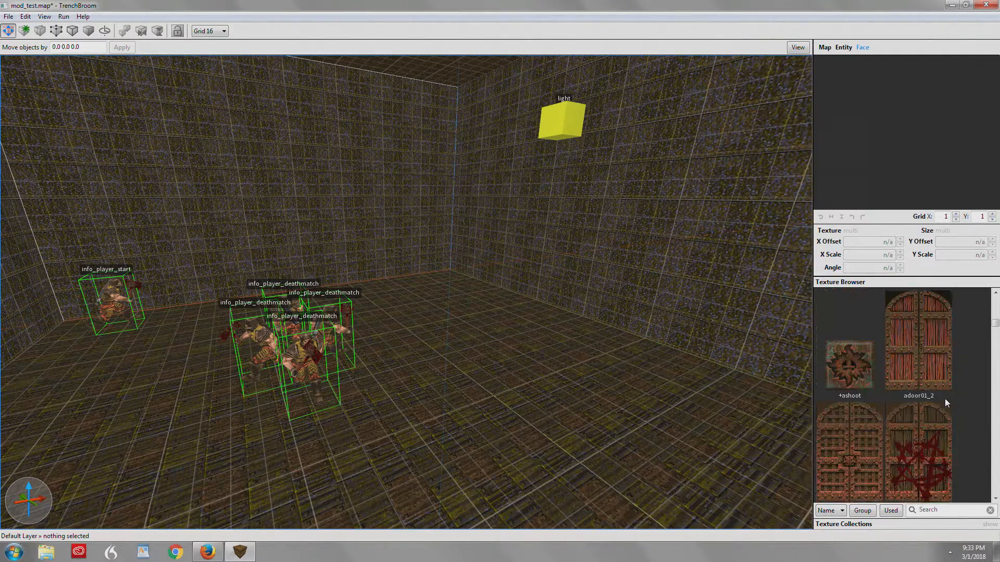